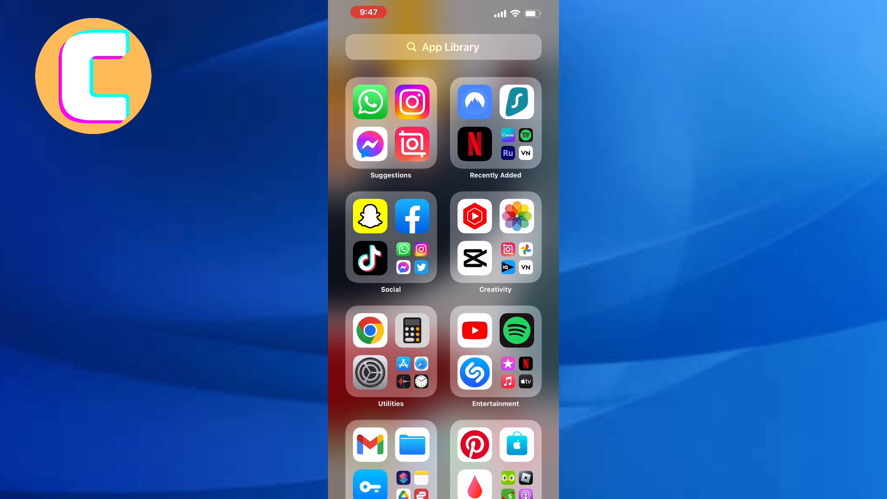
Expand the Social folder in the App Library
click(390, 238)
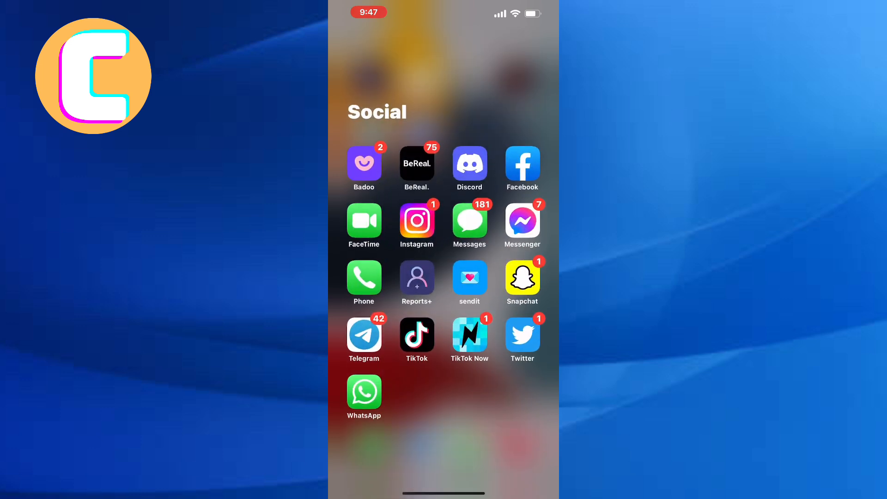
Launch Snapchat and land on your profile page with the Snapcode and score
click(522, 278)
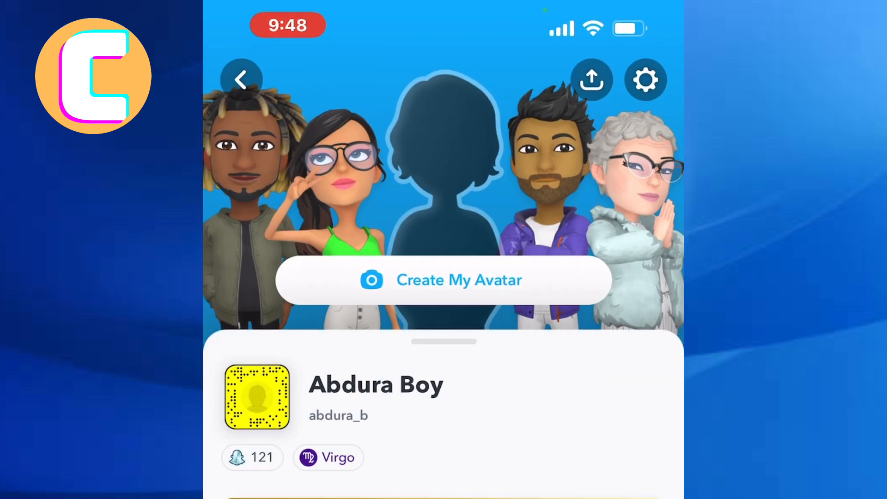
scroll(down, 3)
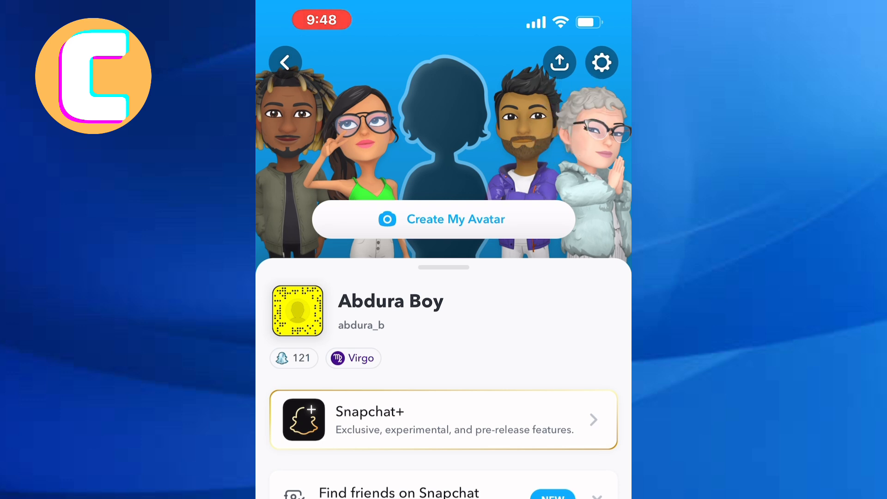
From the gear icon, scroll Settings to My Account and enter App Appearance
click(602, 62)
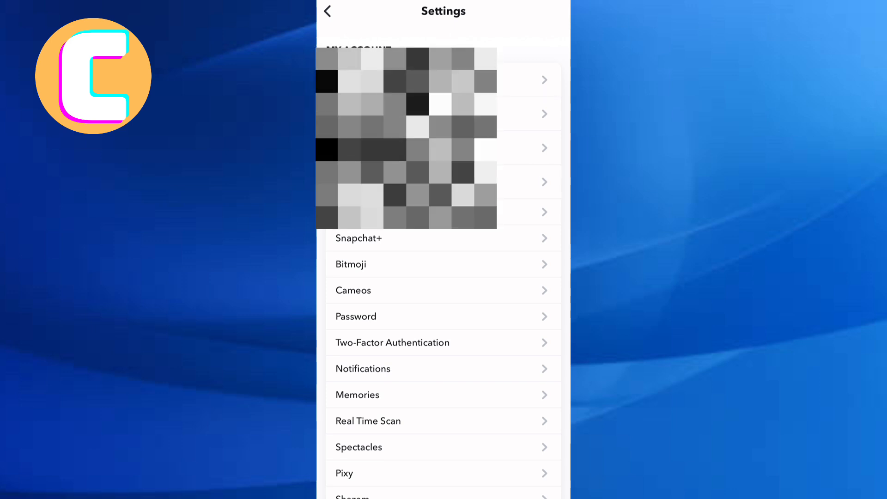
scroll(down, 3)
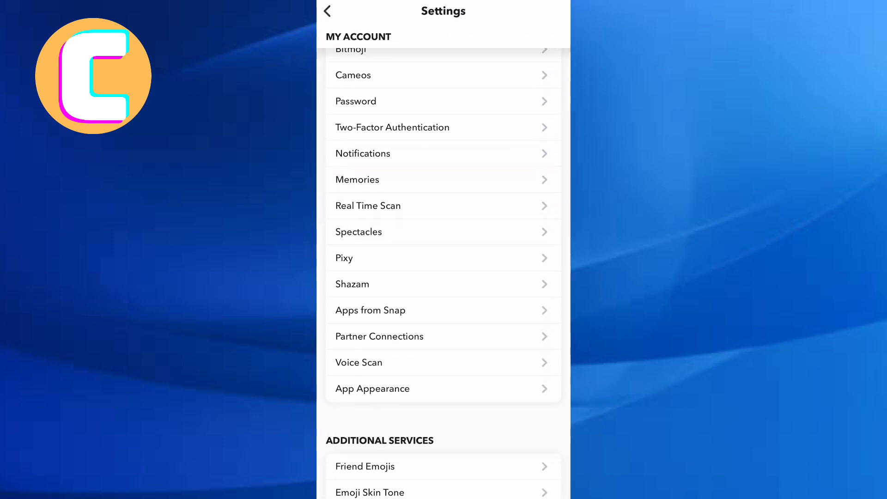
scroll(down, 3)
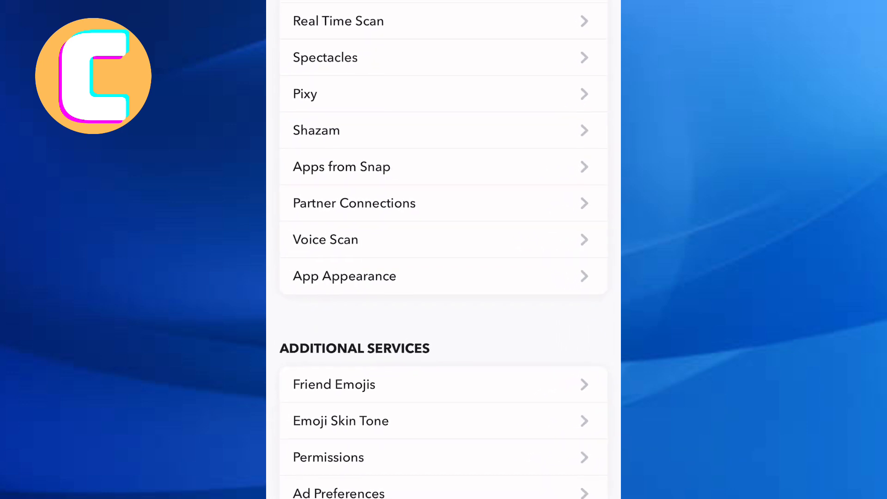
scroll(down, 3)
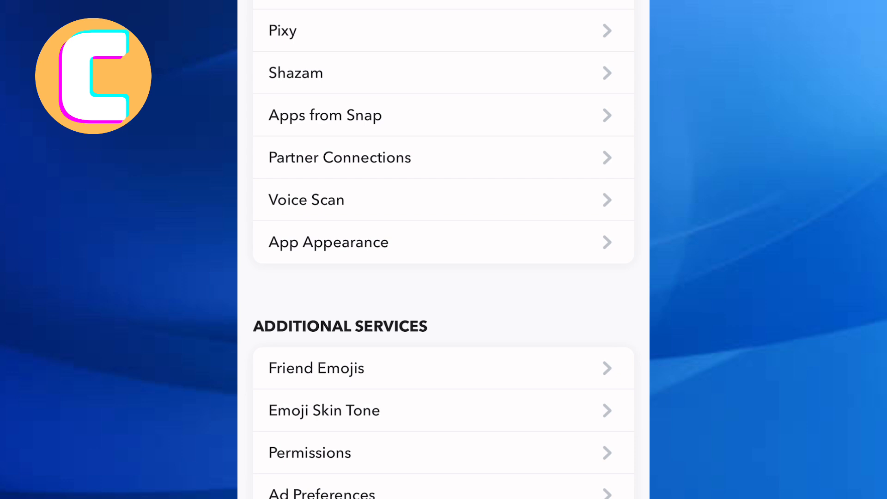
click(328, 242)
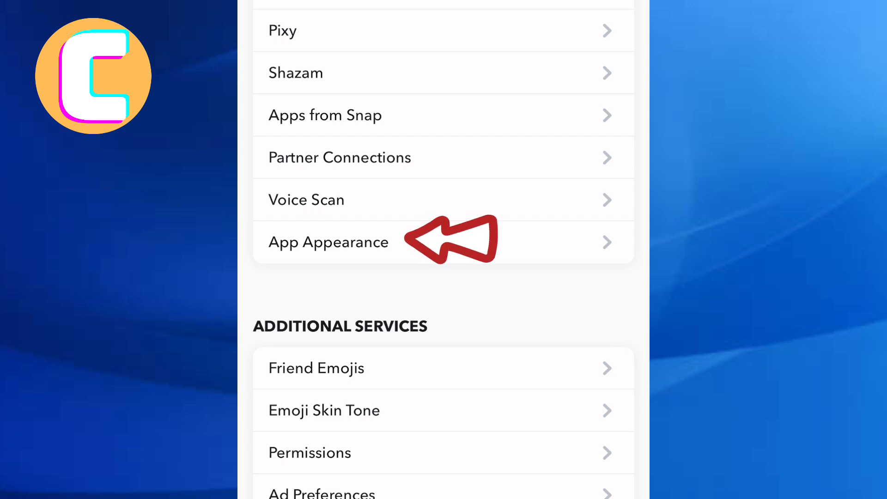
click(328, 242)
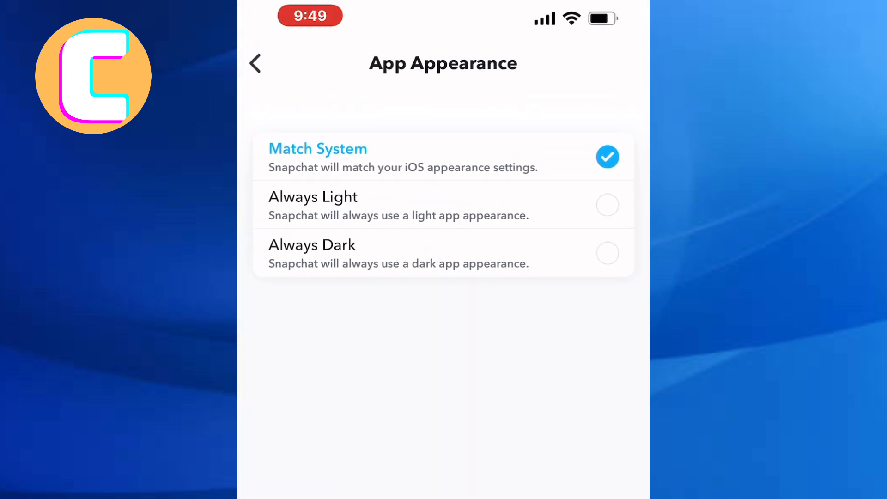